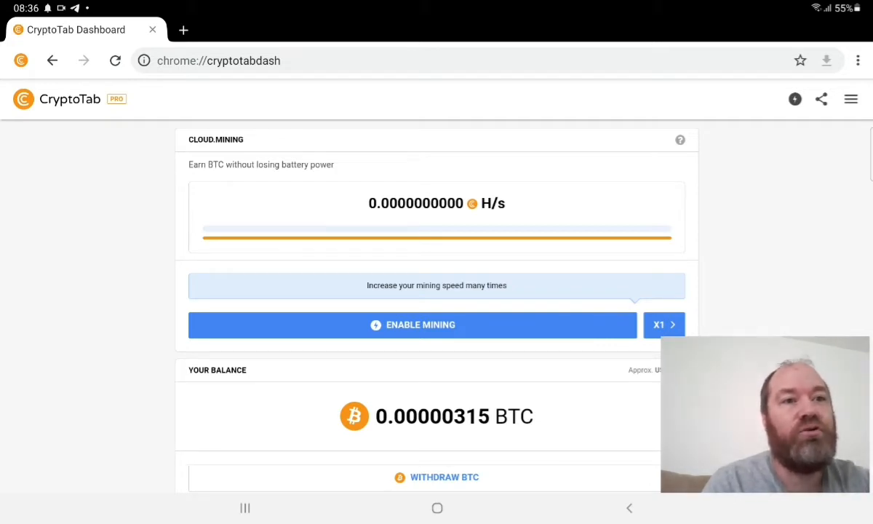
Tap ENABLE MINING on the Cloud.Mining panel to bring up the tractor image challenge.
click(413, 325)
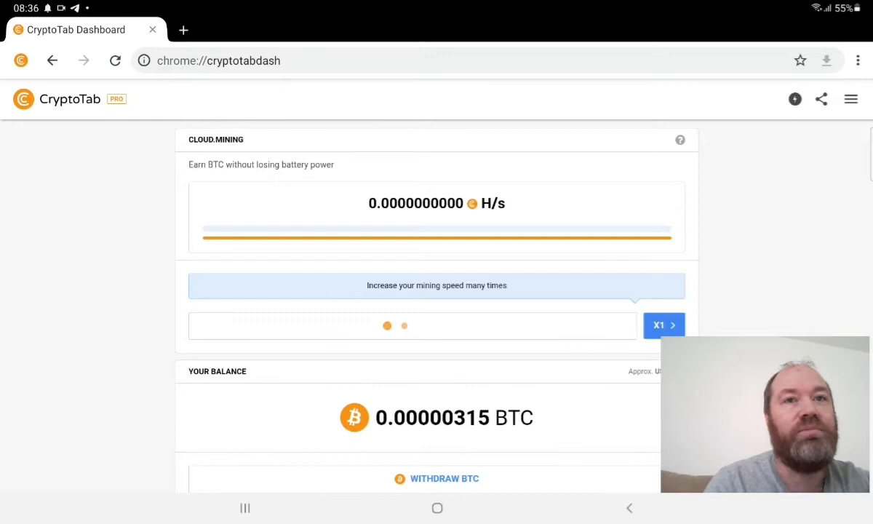
click(662, 325)
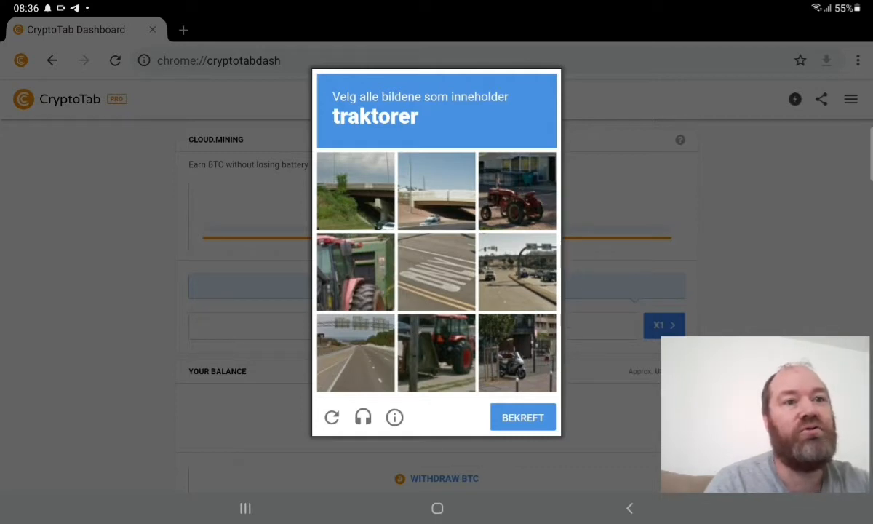
Tick the red tractor tile and a second tractor tile in the reCAPTCHA grid.
click(436, 354)
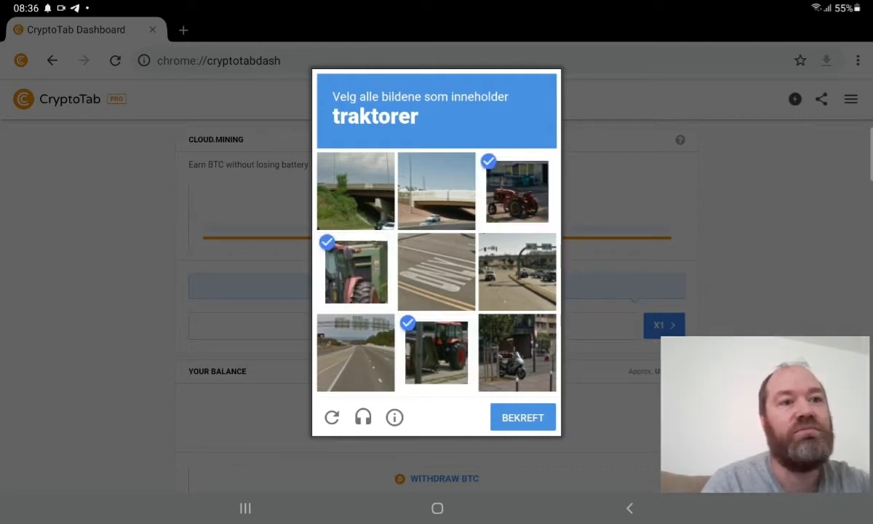
click(523, 417)
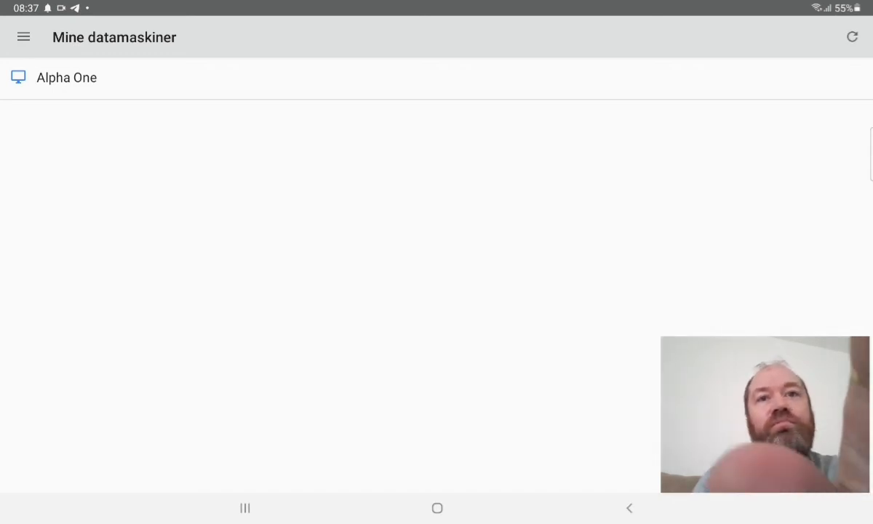
Start a remote session to Alpha One under Mine datamaskiner.
click(66, 77)
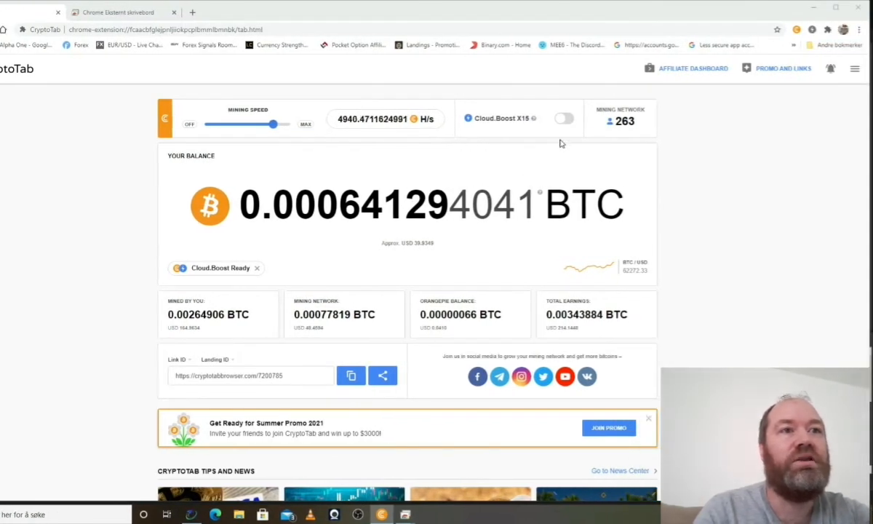
mouse_move(565, 118)
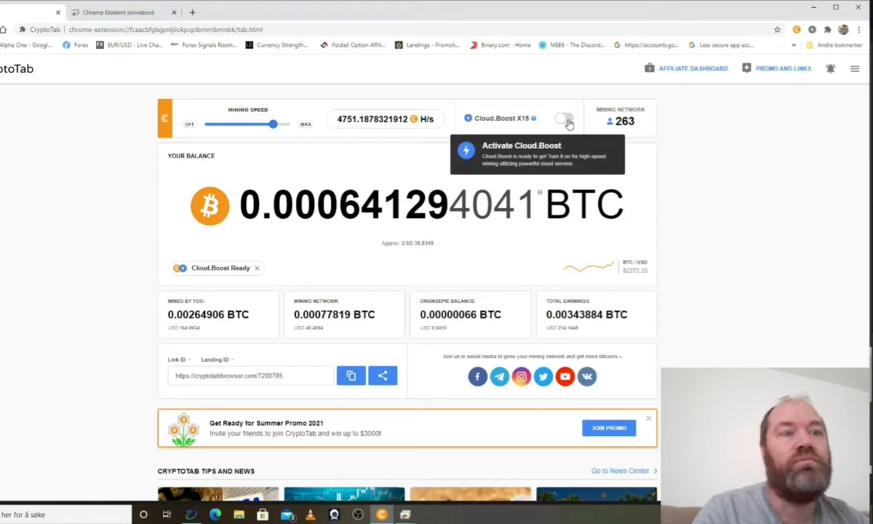
Switch on the Cloud.Boost X15 toggle on the PC's CryptoTab dashboard.
click(563, 120)
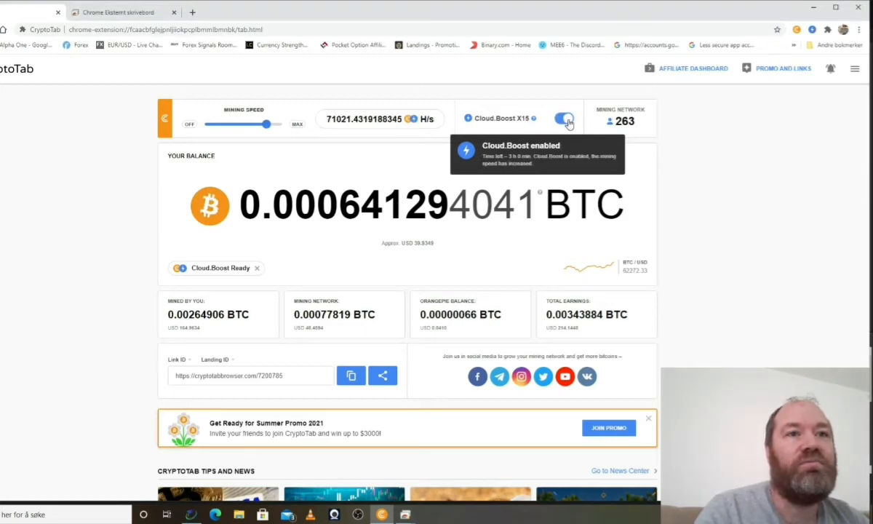